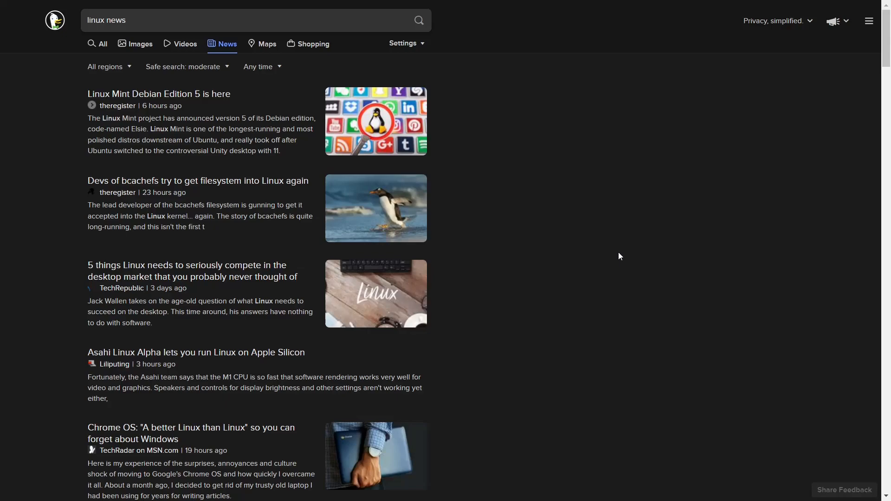
mouse_move(554, 243)
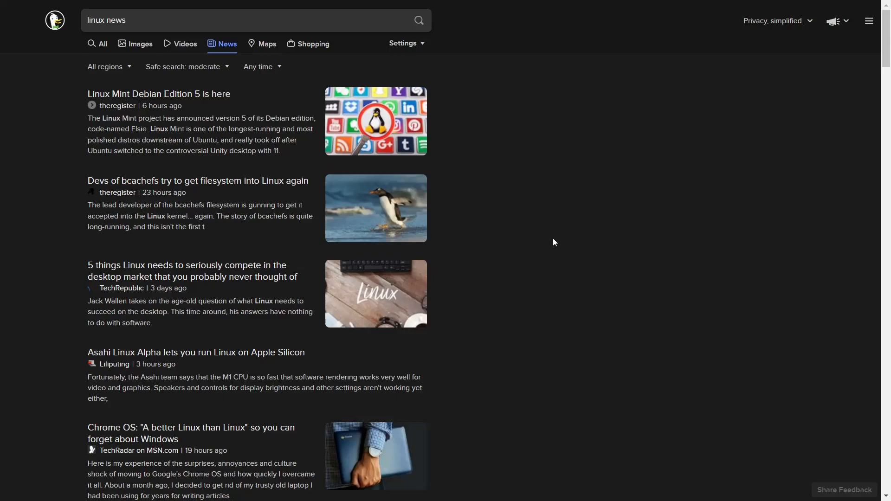
Scroll down the 'linux news' results past the Xbox Cloud Gaming article.
scroll("down", 3)
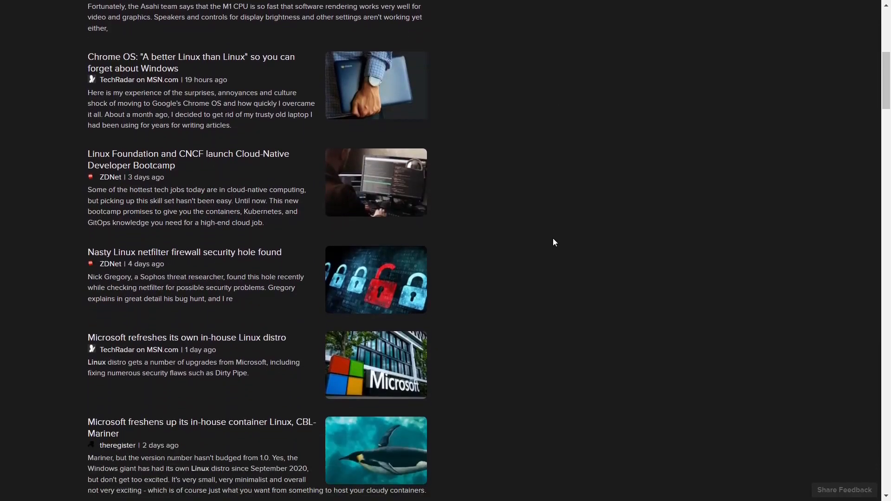
scroll("down", 3)
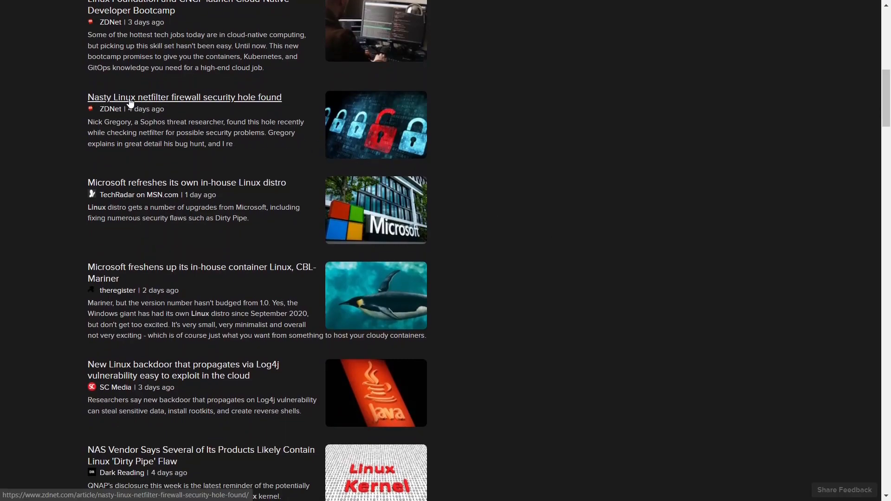
mouse_move(257, 105)
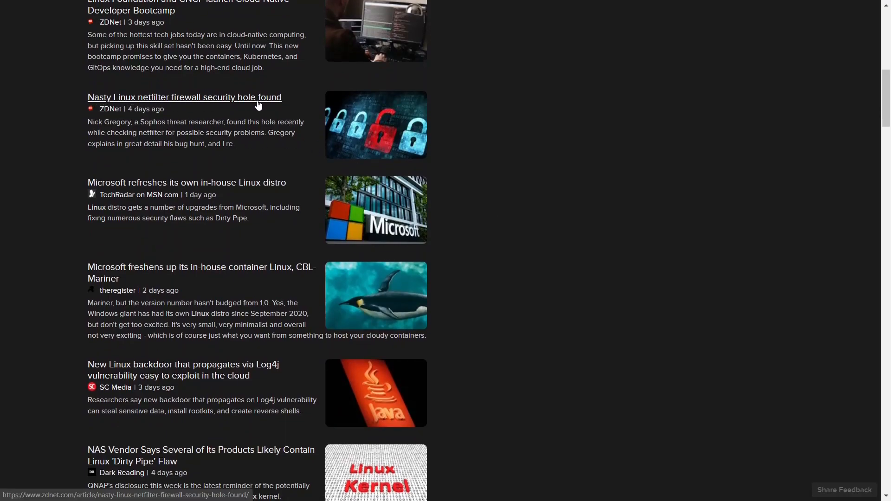
scroll("down", 3)
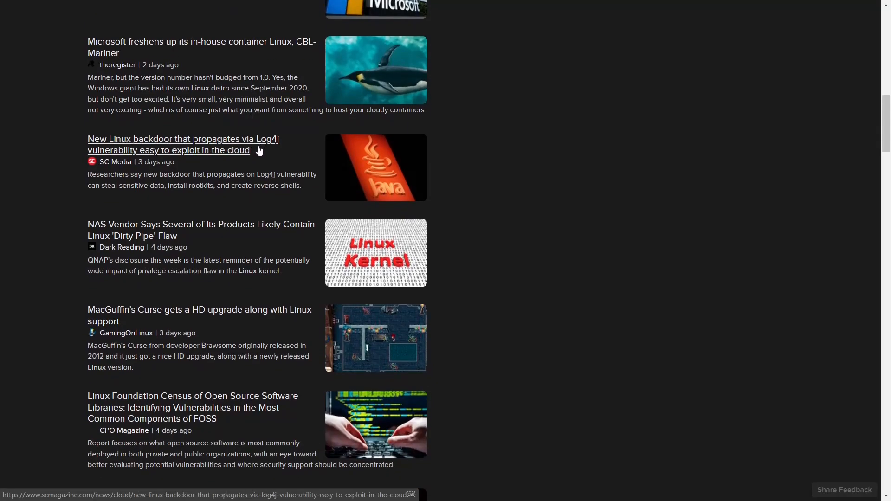
scroll("down", 3)
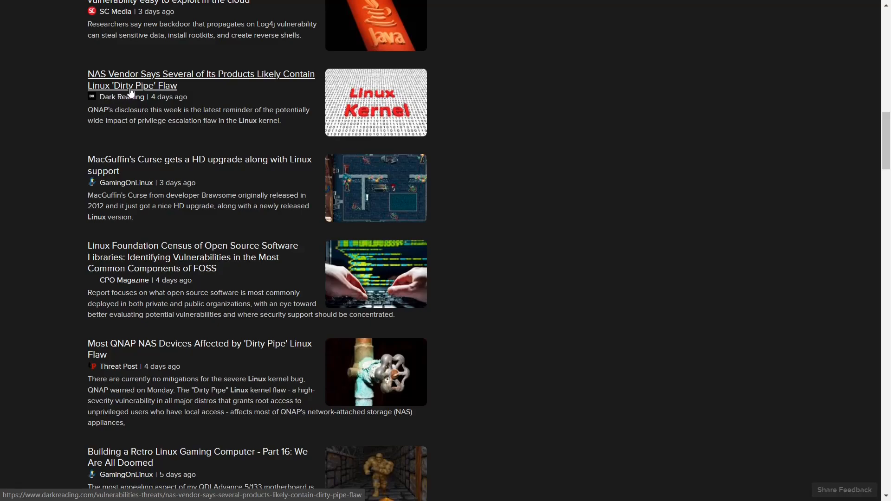
scroll("down", 3)
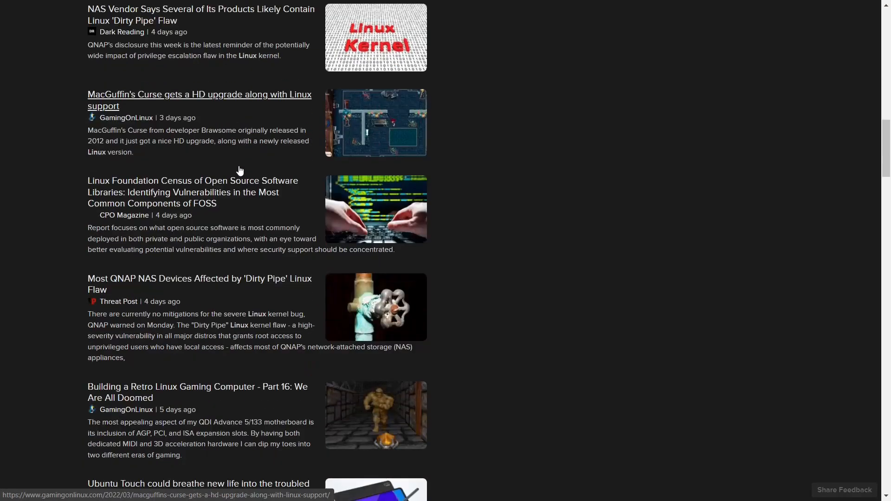
scroll("down", 3)
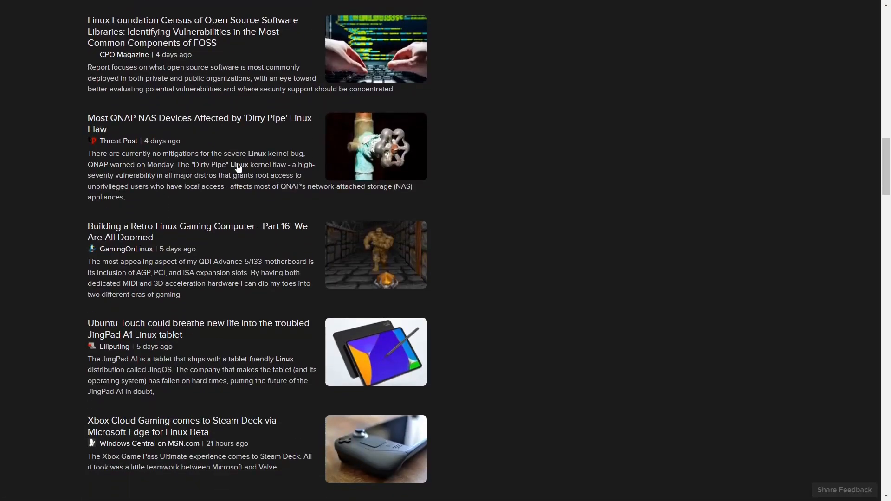
scroll("down", 3)
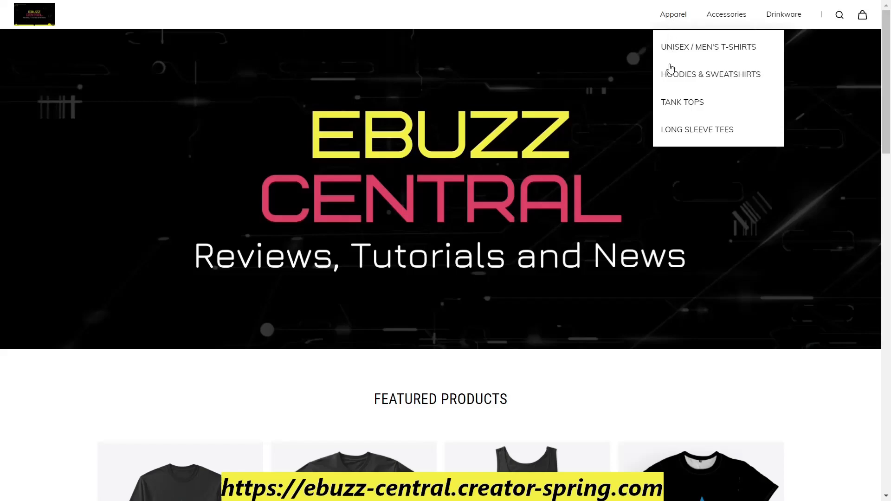
mouse_move(676, 133)
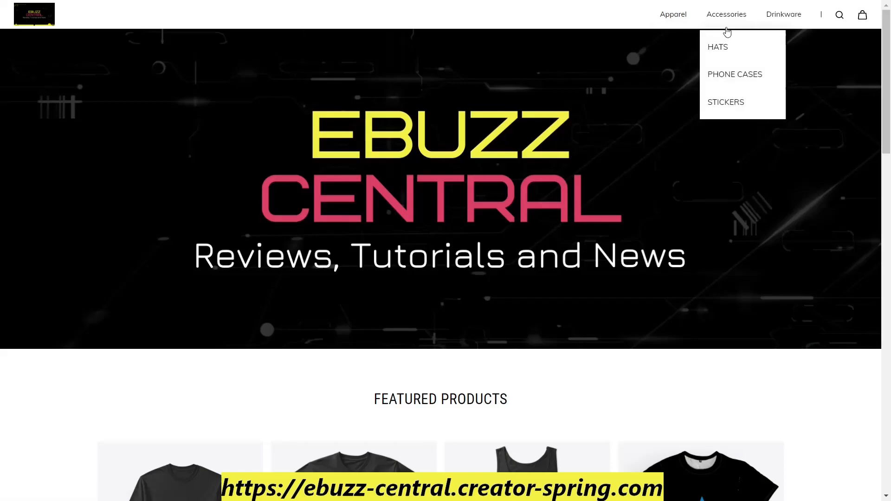
mouse_move(784, 14)
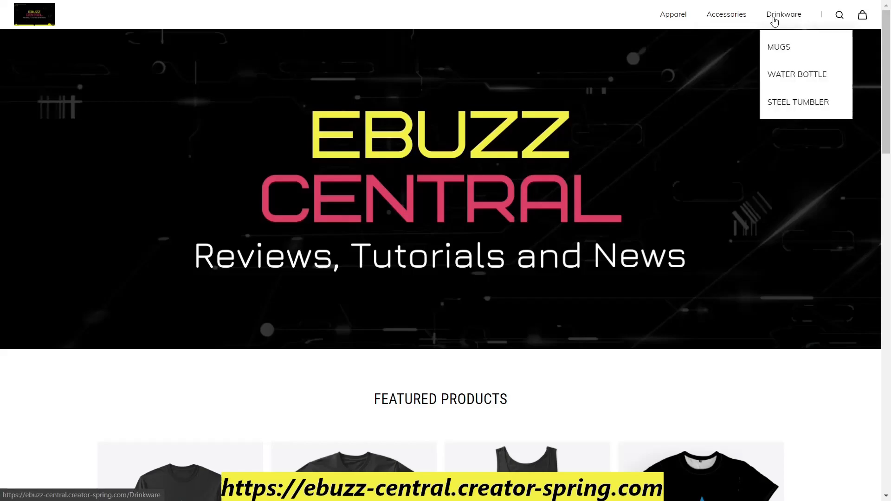
mouse_move(623, 224)
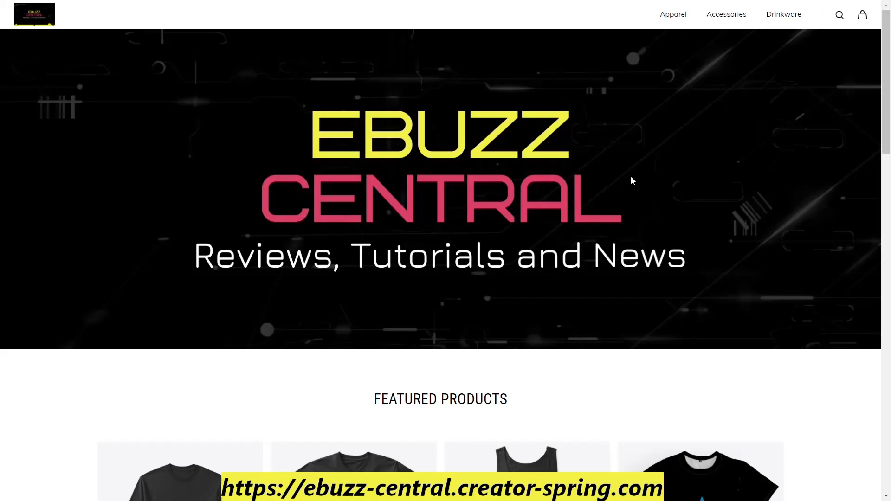
scroll("down", 3)
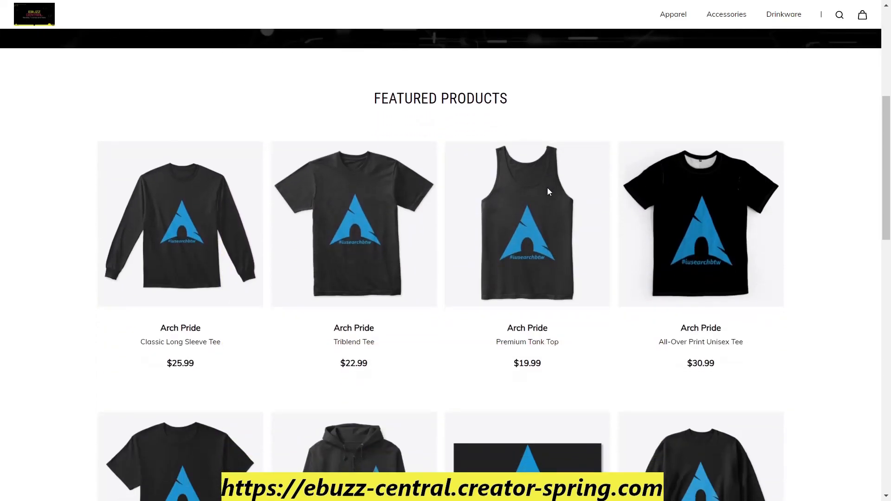
scroll("down", 3)
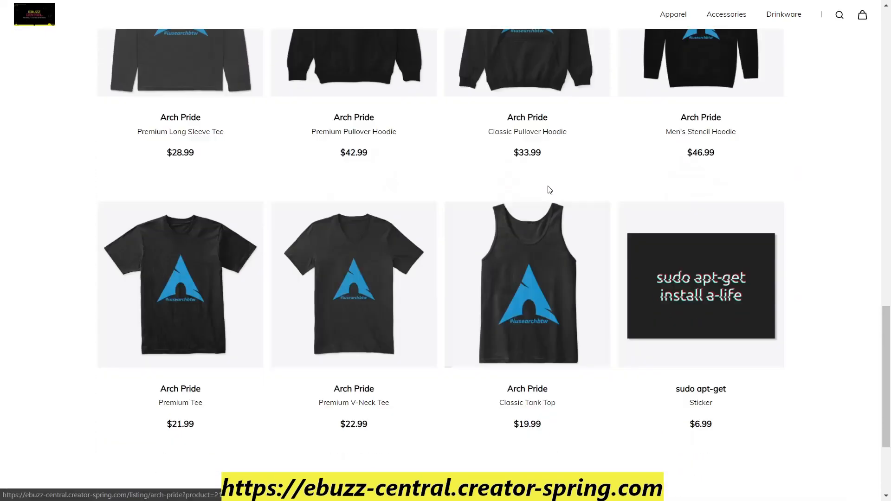
scroll("down", 3)
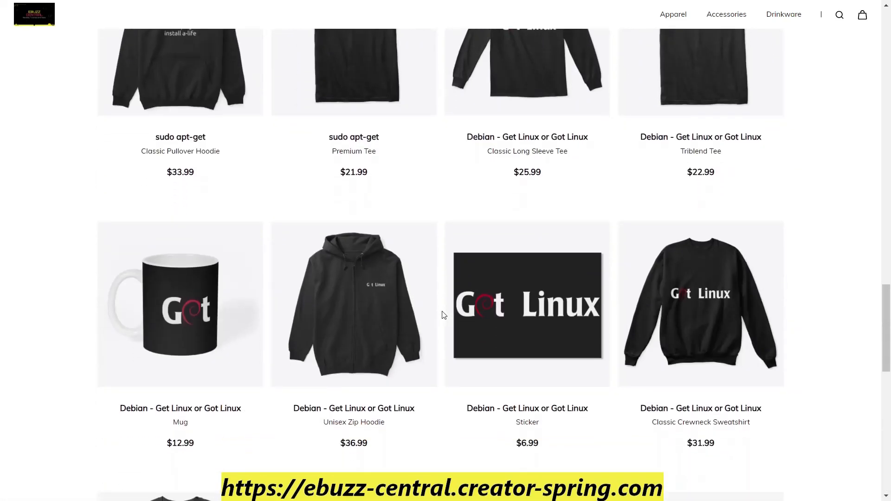
scroll("down", 3)
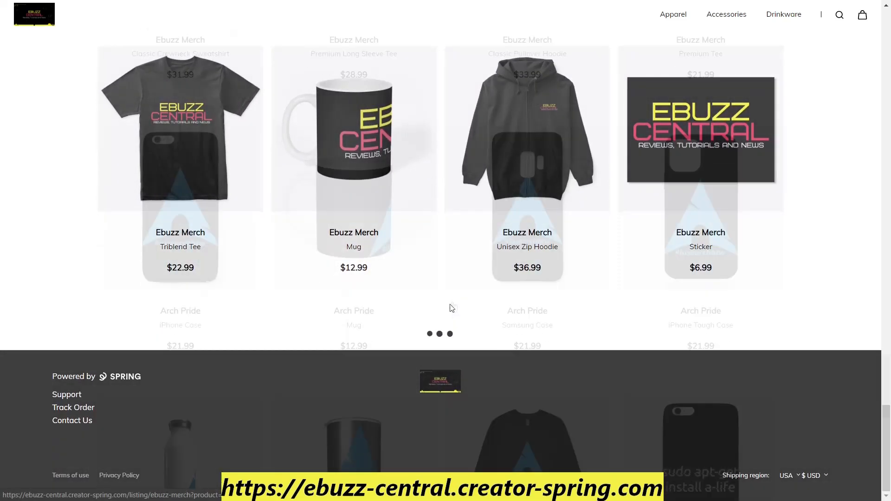
scroll("down", 3)
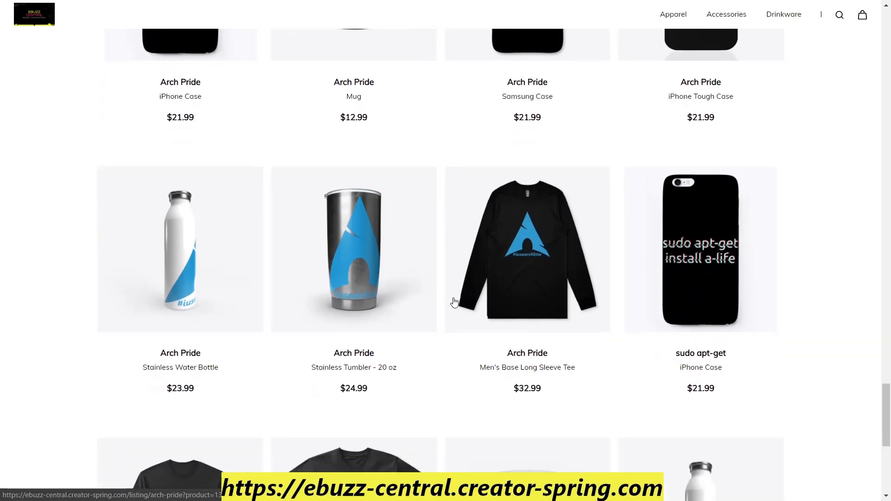
scroll("down", 3)
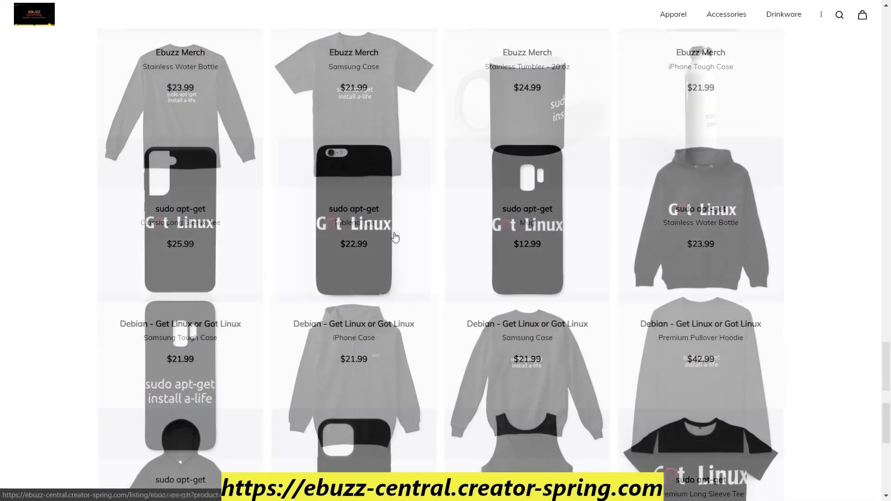
scroll("down", 3)
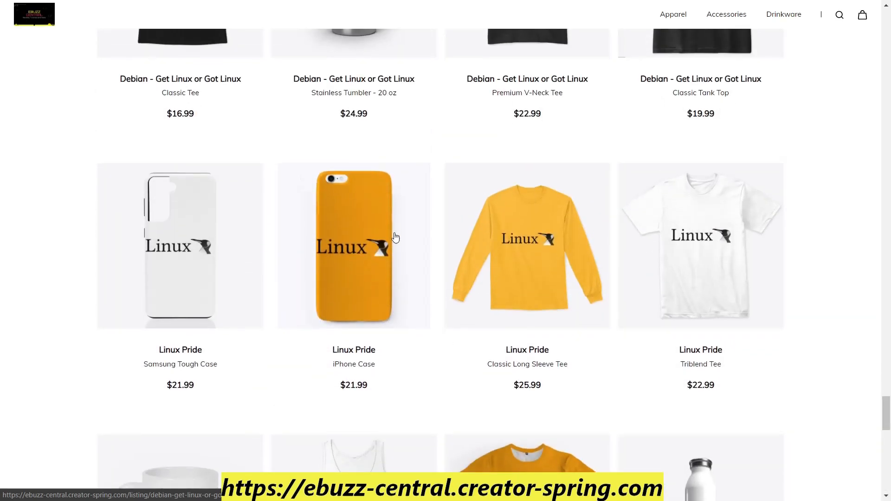
scroll("down", 3)
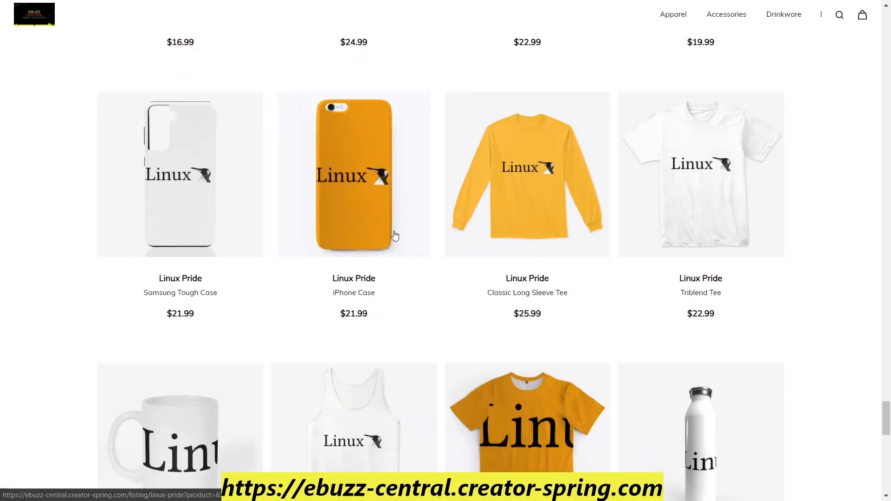
scroll("down", 3)
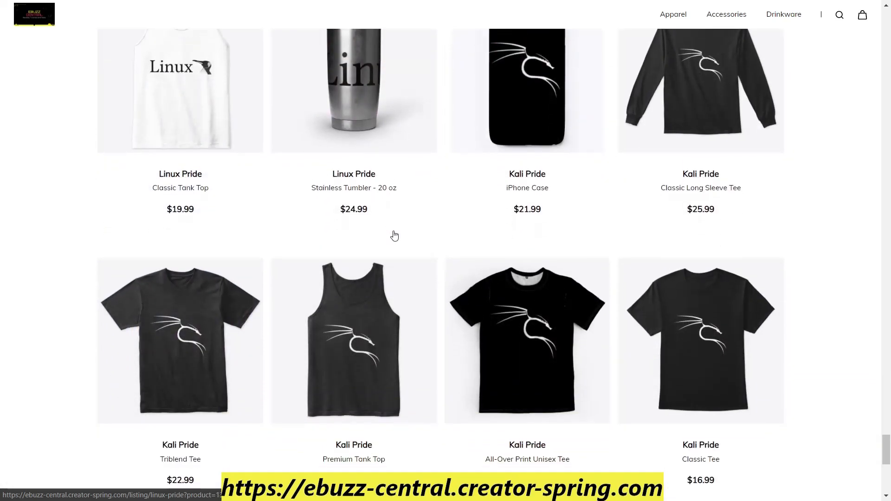
scroll("down", 3)
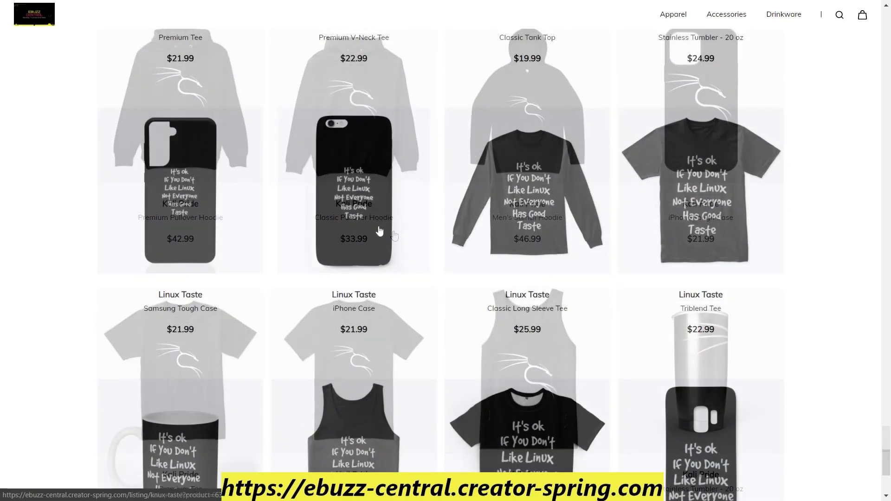
scroll("down", 3)
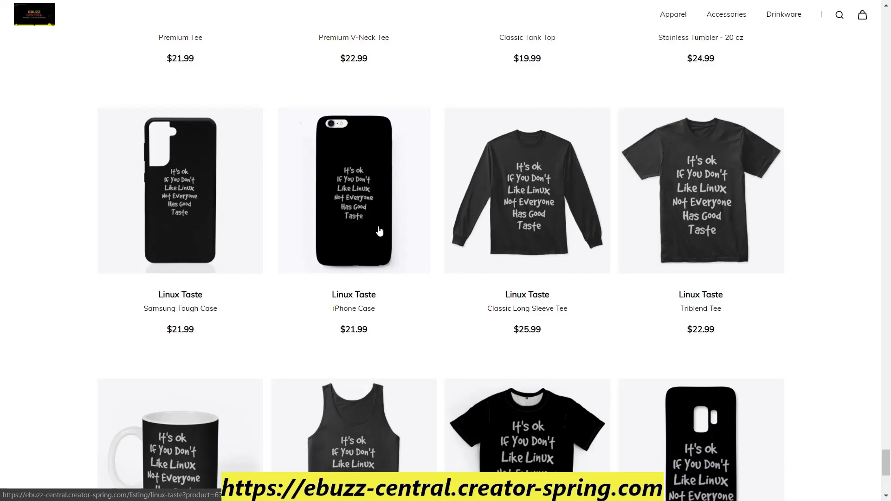
scroll("down", 3)
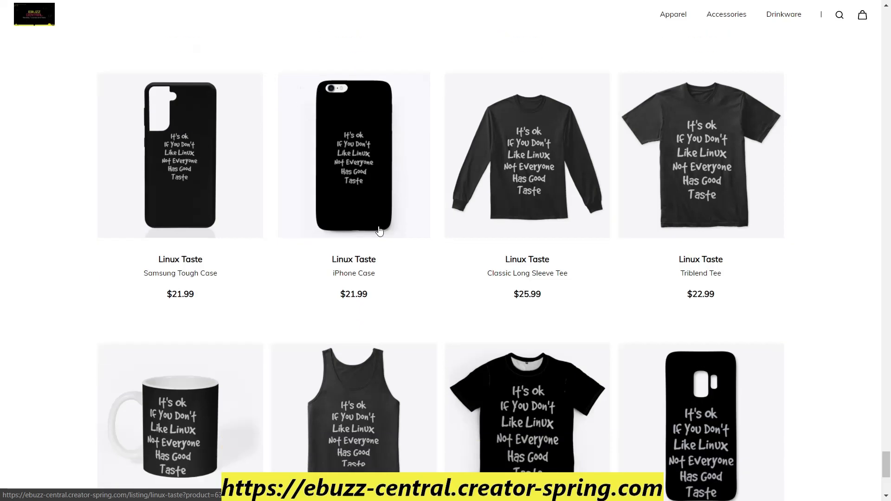
scroll("down", 3)
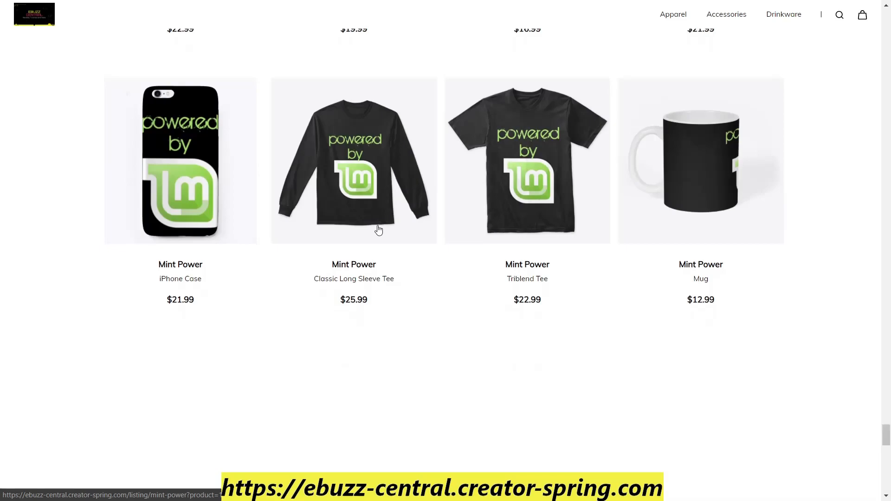
scroll("down", 3)
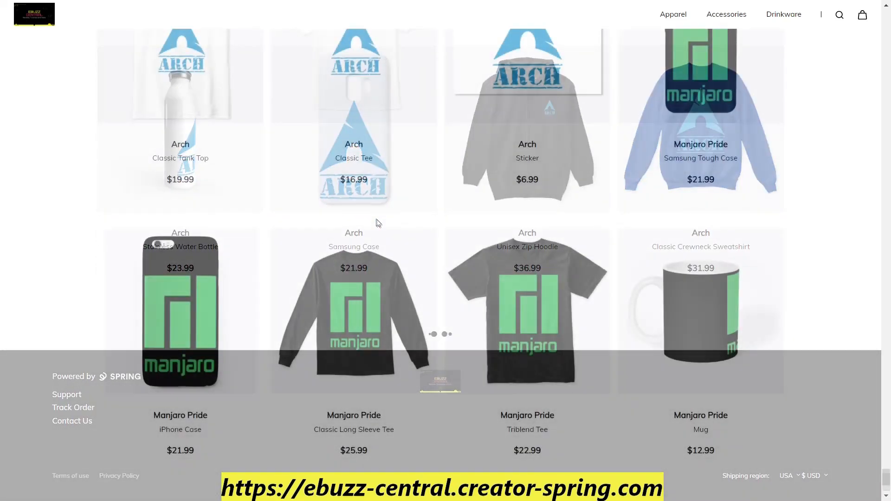
scroll("down", 3)
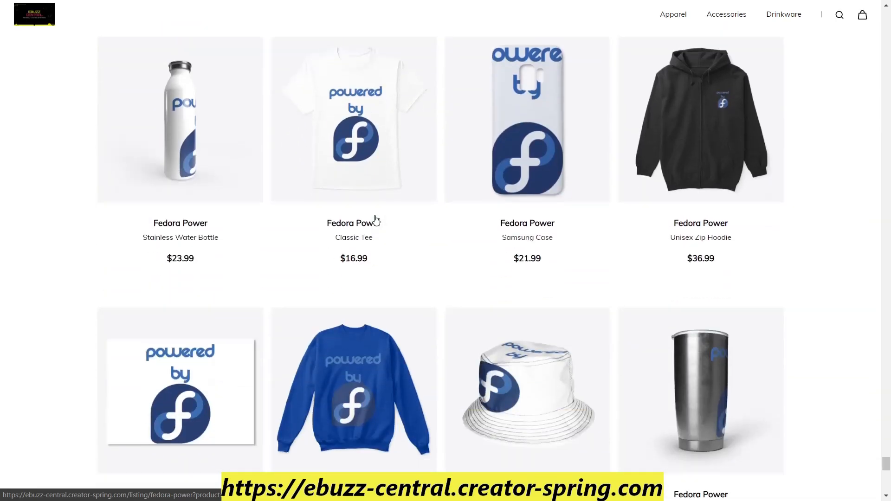
scroll("down", 3)
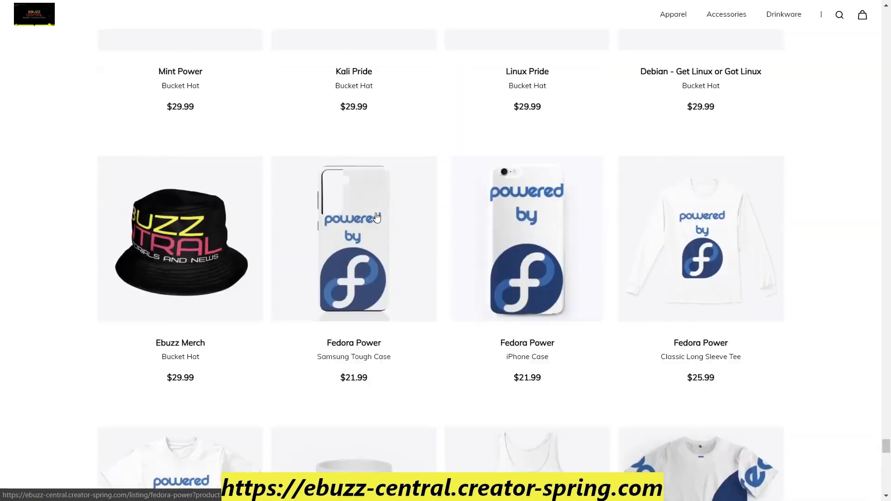
scroll("down", 3)
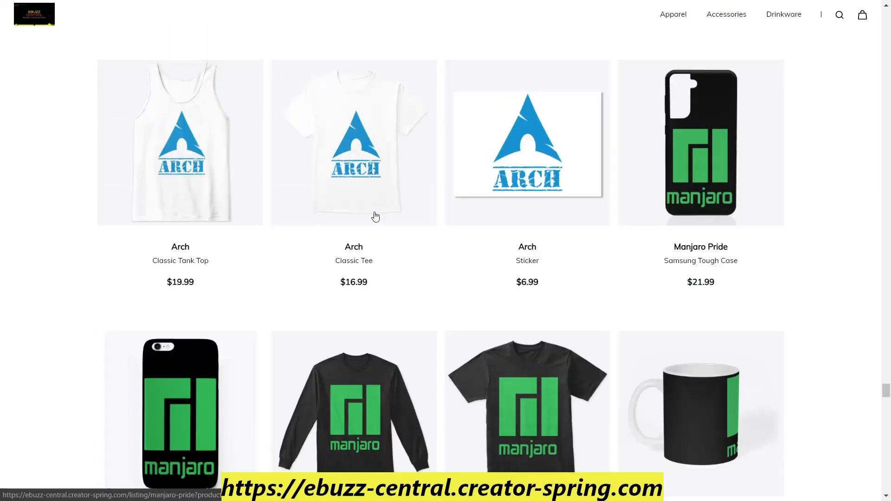
scroll("down", 3)
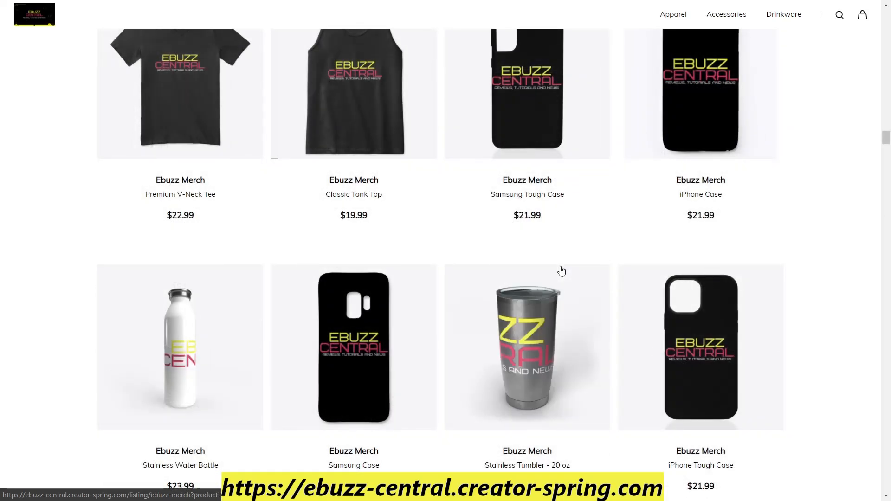
scroll("down", 3)
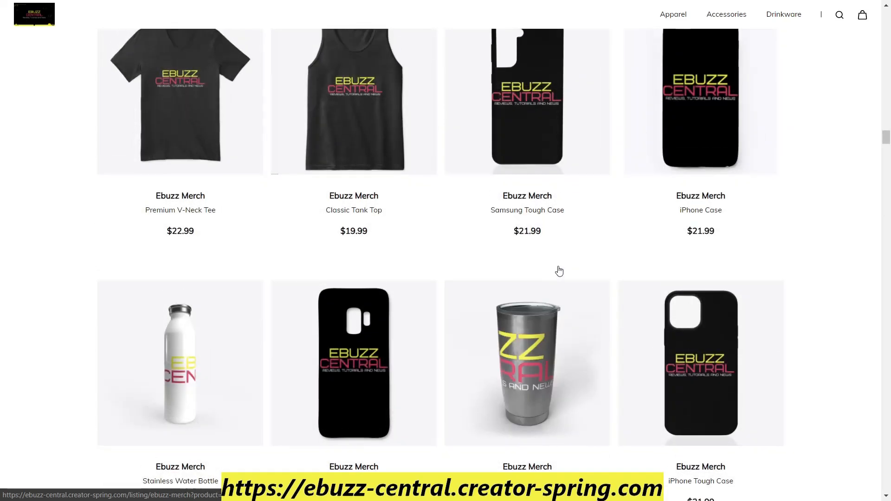
scroll("down", 3)
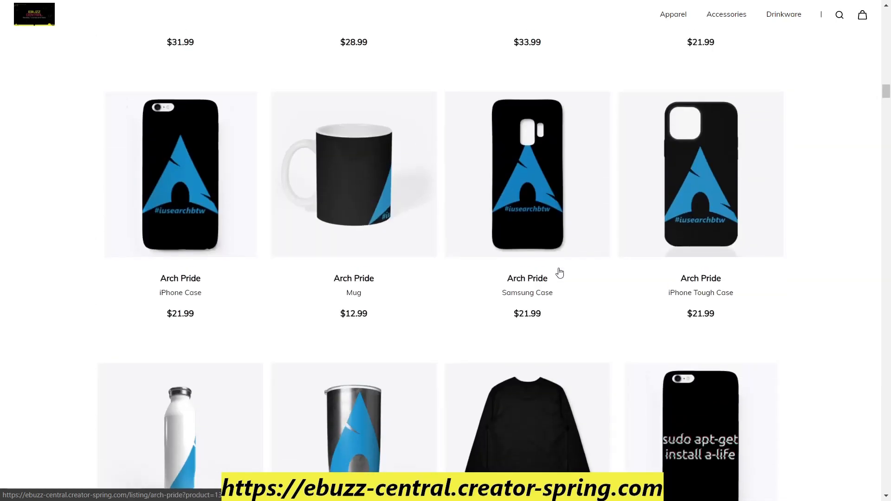
scroll("down", 3)
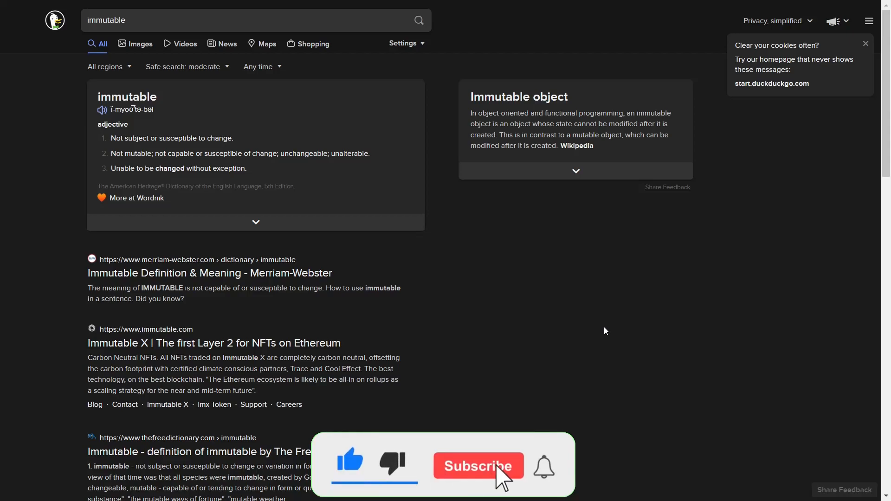
Show the DuckDuckGo 'immutable' results with the dictionary definition and Wikipedia summary.
left_click(478, 466)
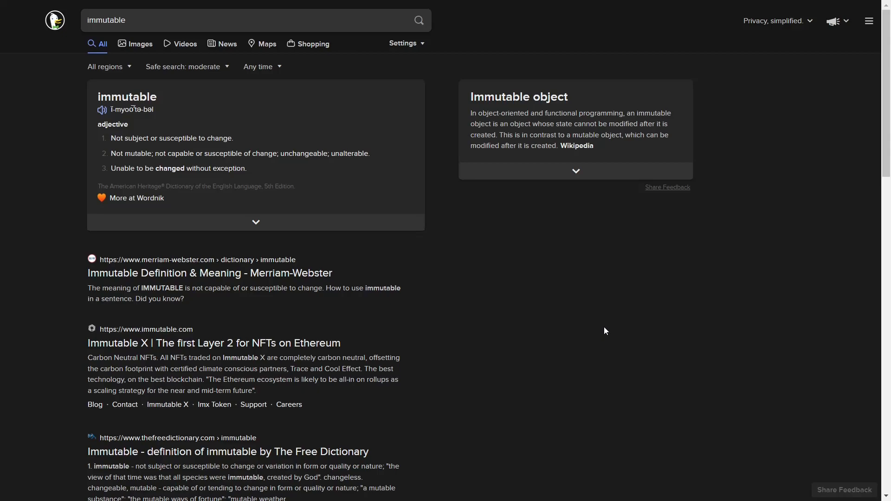
Open the Opensource.com Silverblue immutability article and read down to 'Container immutability'.
left_click(208, 273)
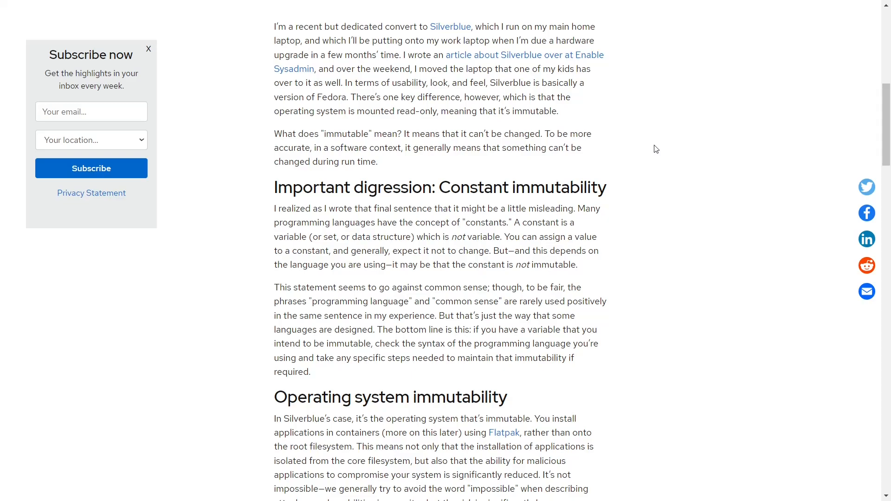
scroll("down", 3)
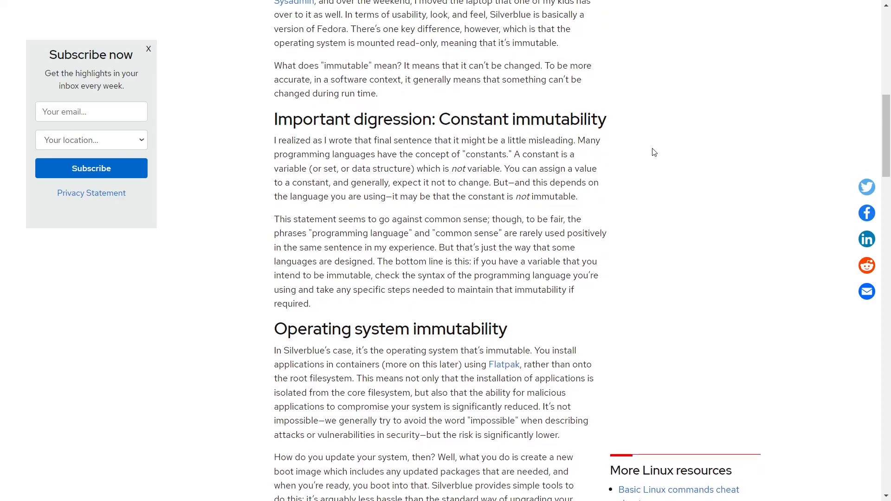
scroll("down", 3)
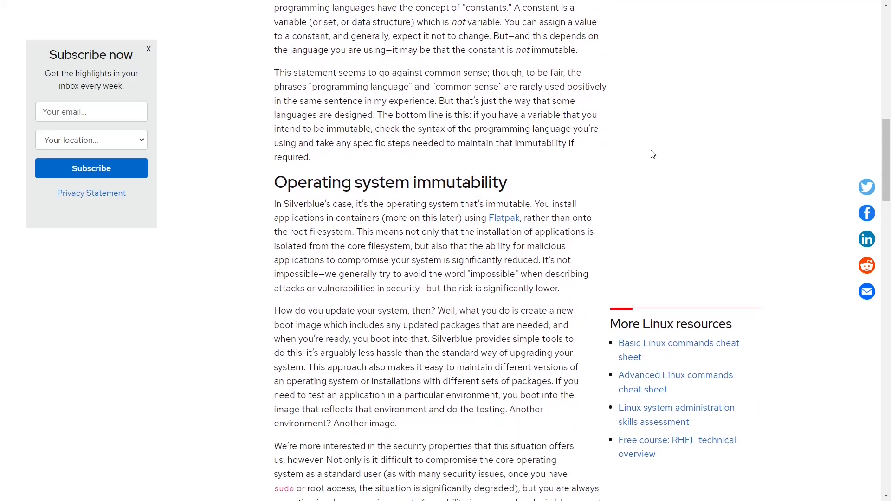
scroll("down", 3)
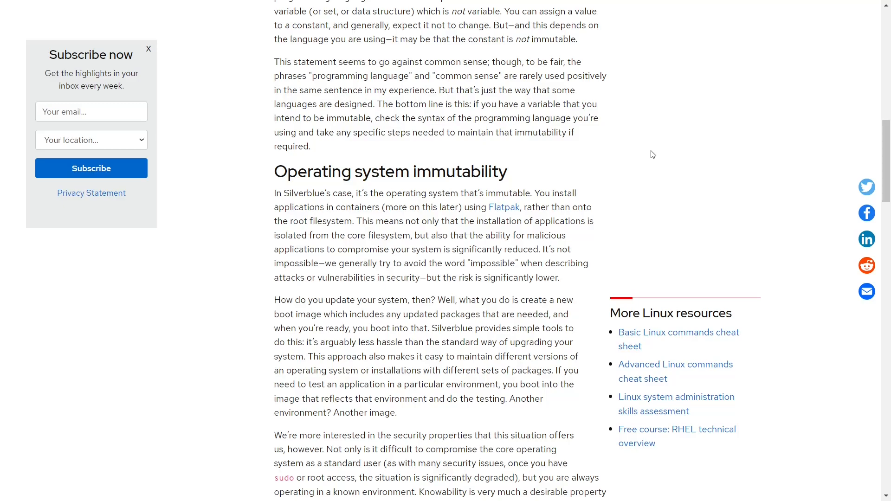
scroll("down", 3)
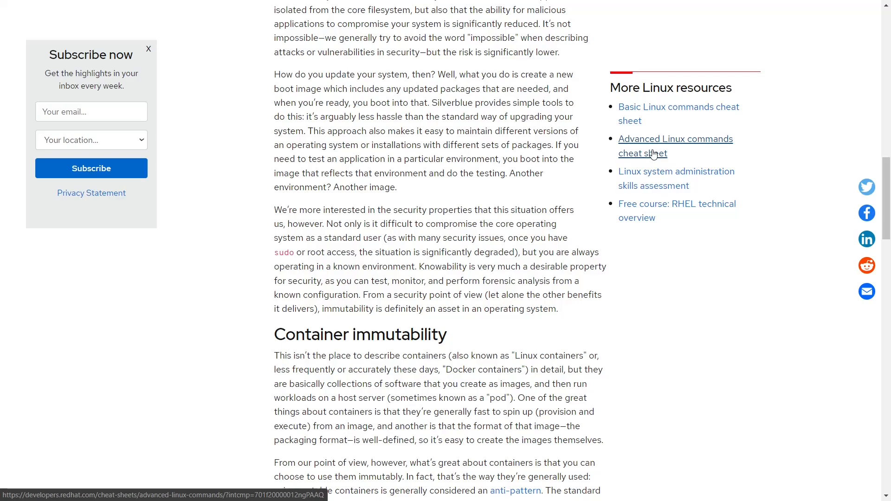
scroll("down", 3)
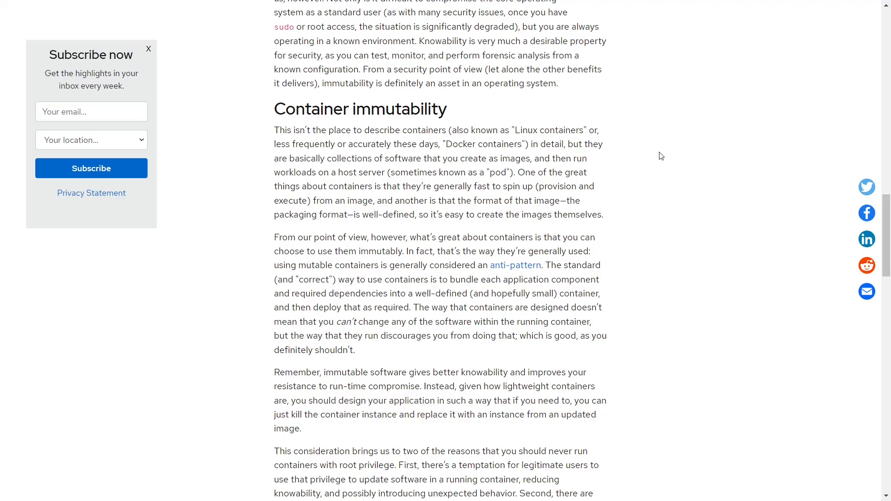
scroll("down", 3)
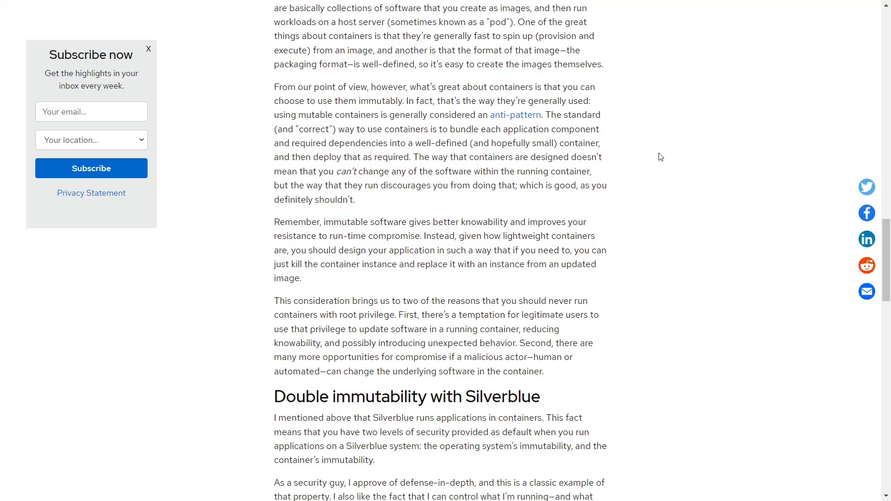
scroll("down", 3)
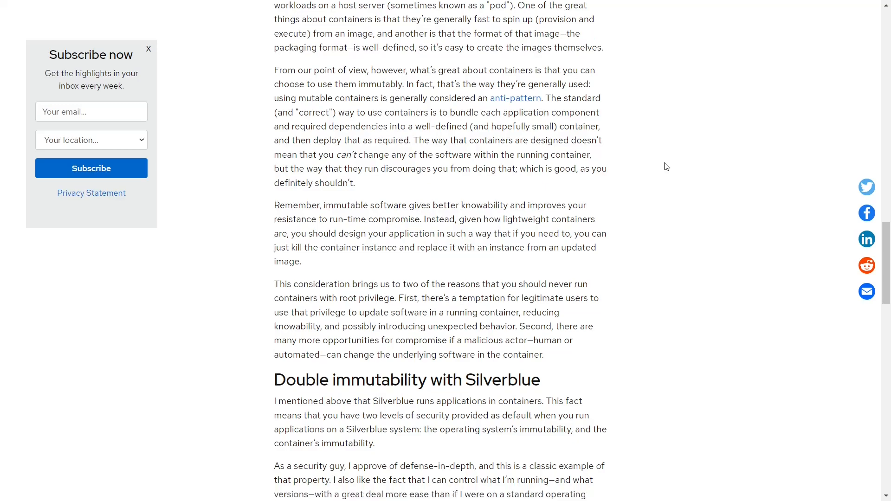
scroll("down", 3)
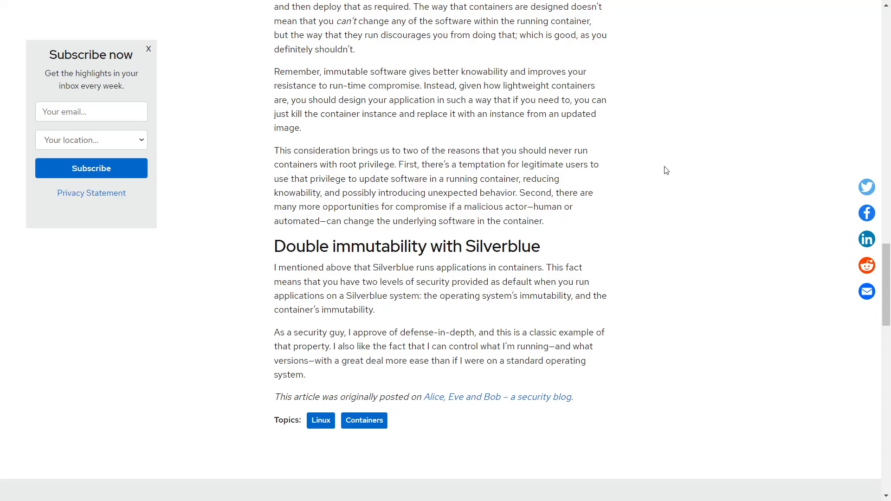
mouse_move(686, 168)
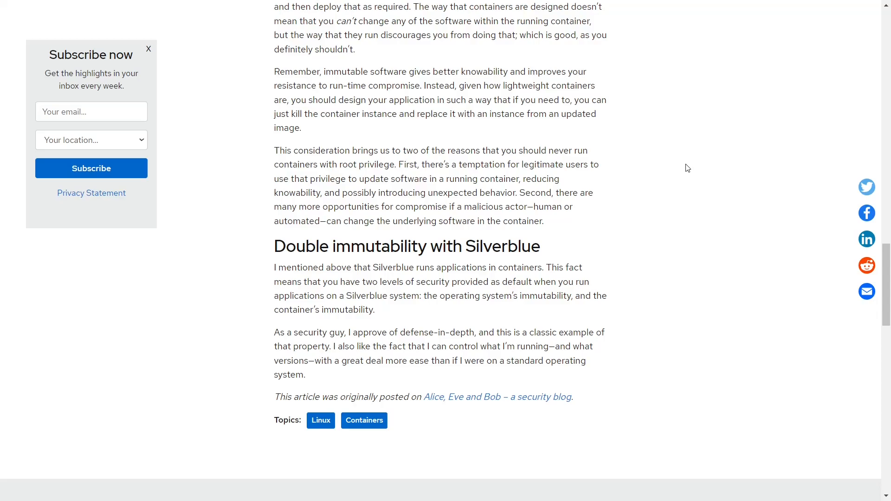
scroll("down", 3)
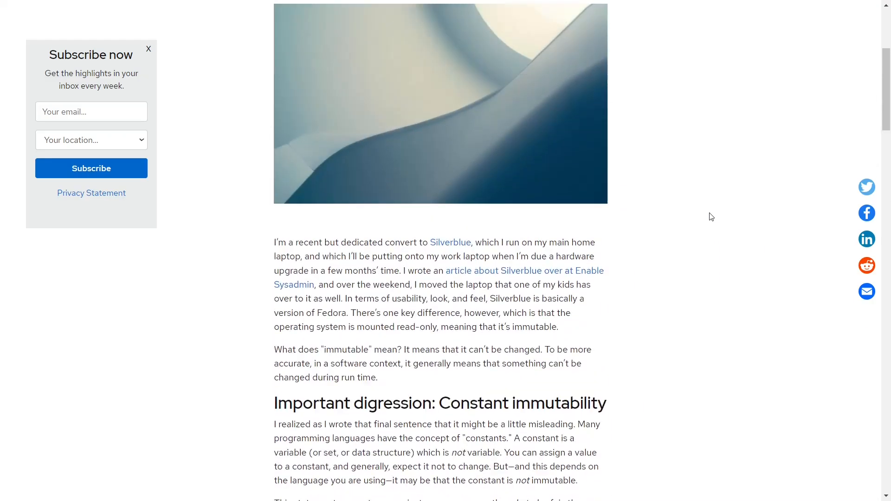
scroll("down", 3)
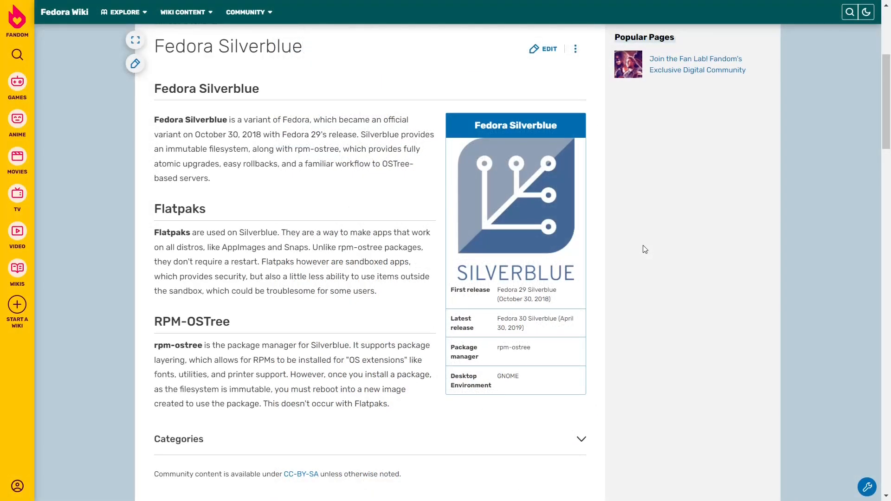
scroll("down", 3)
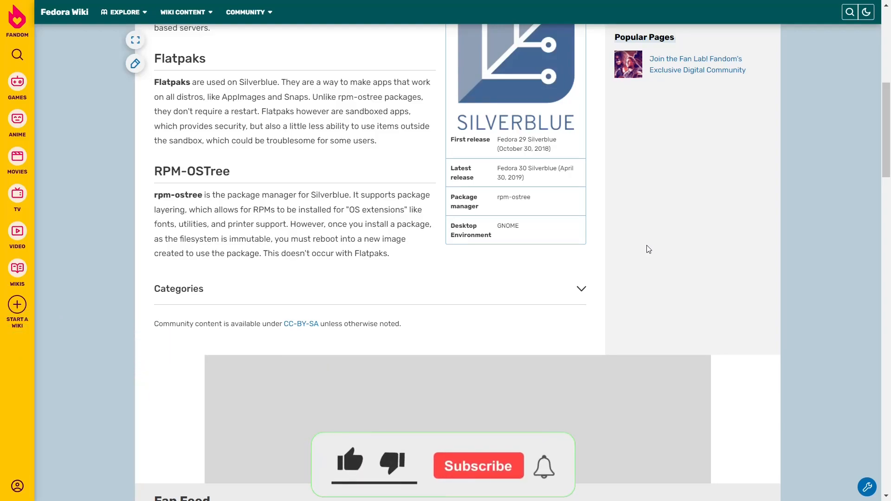
scroll("down", 3)
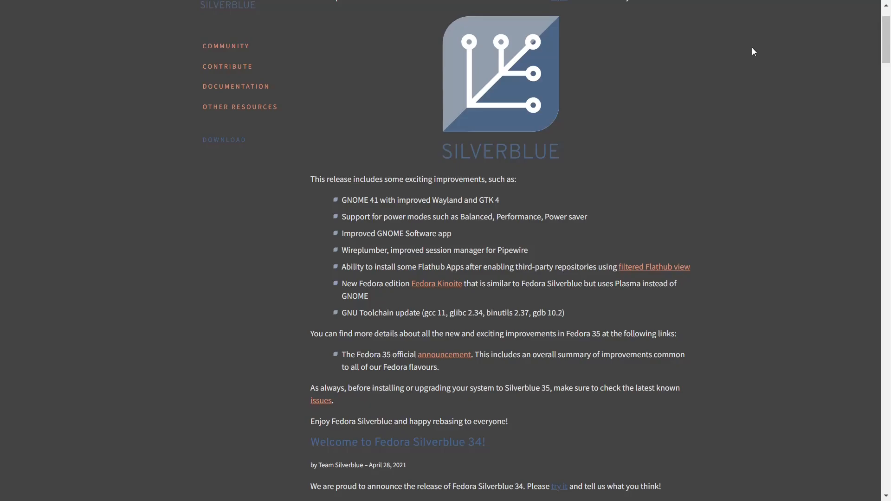
mouse_move(735, 167)
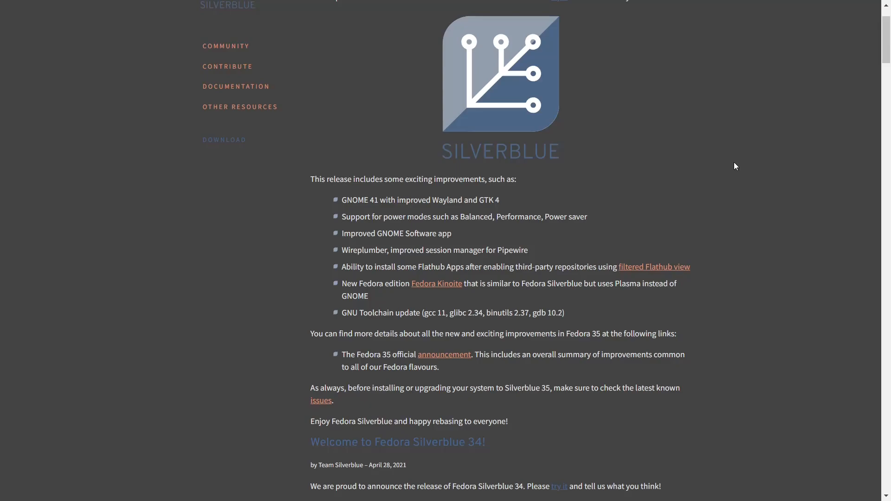
mouse_move(422, 311)
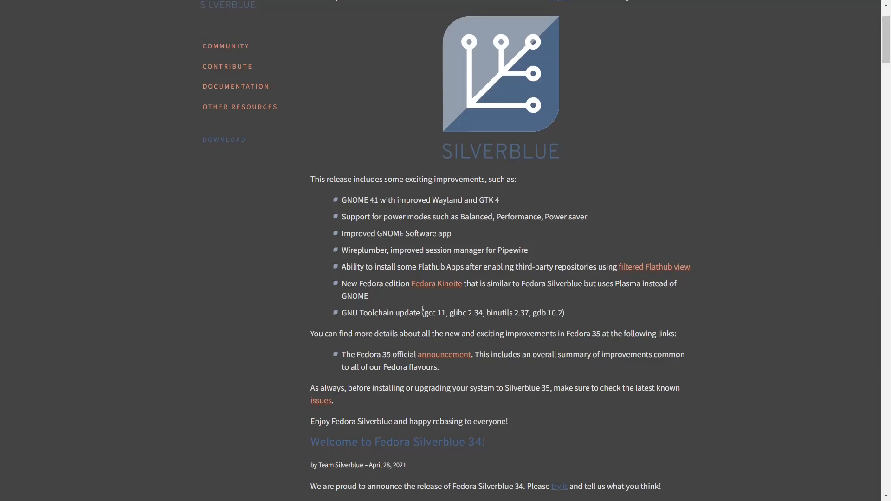
scroll("down", 3)
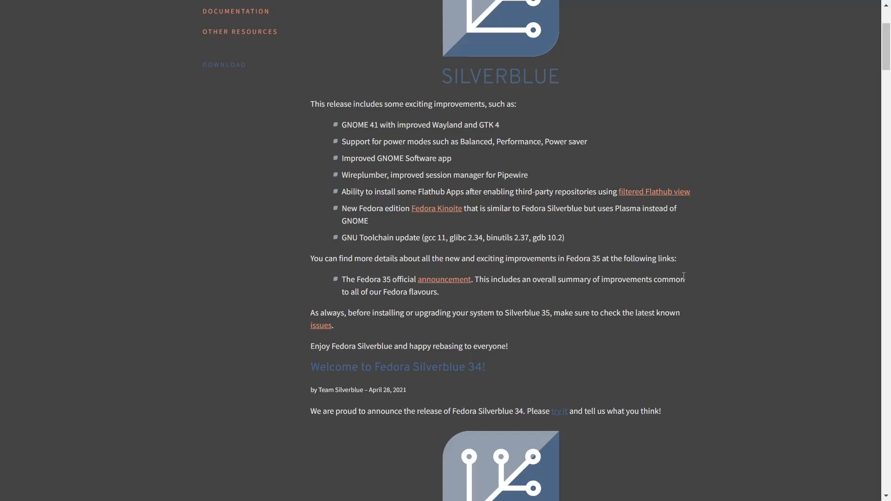
mouse_move(656, 215)
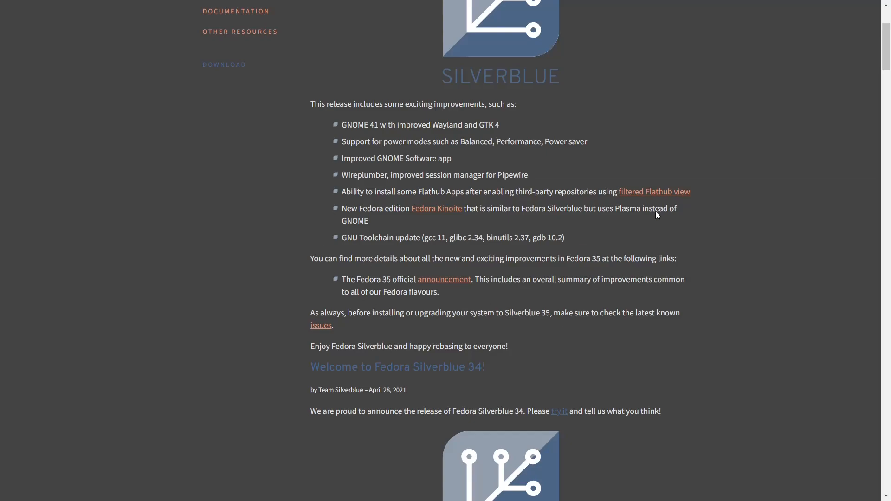
mouse_move(527, 251)
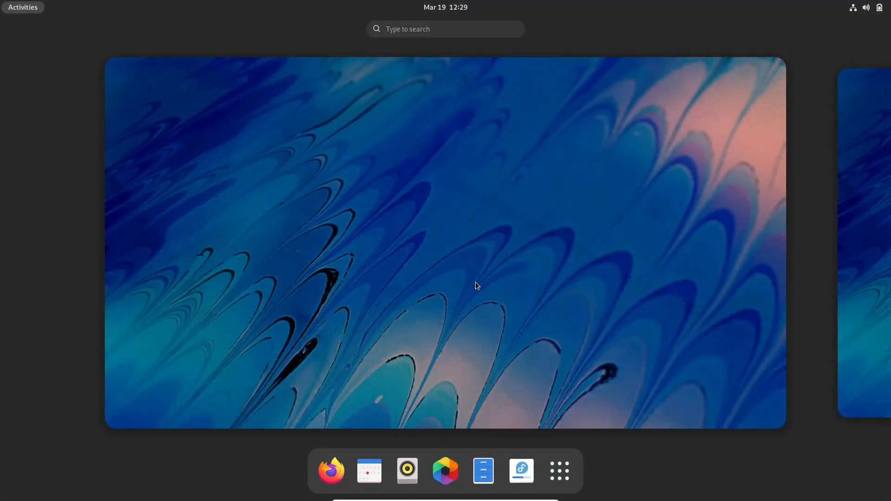
mouse_move(493, 234)
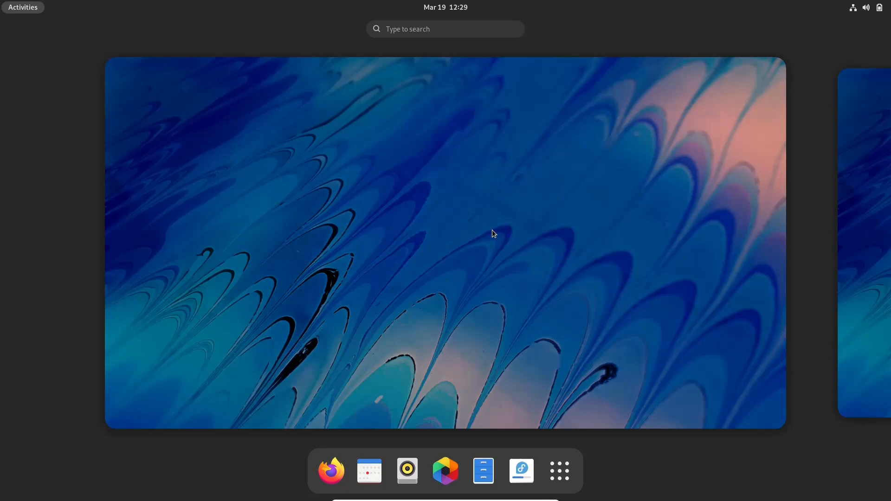
mouse_move(559, 471)
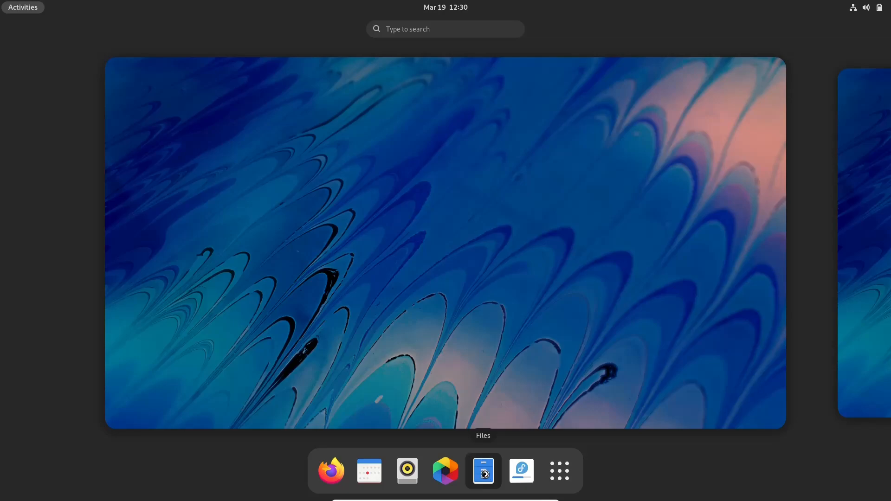
left_click(483, 471)
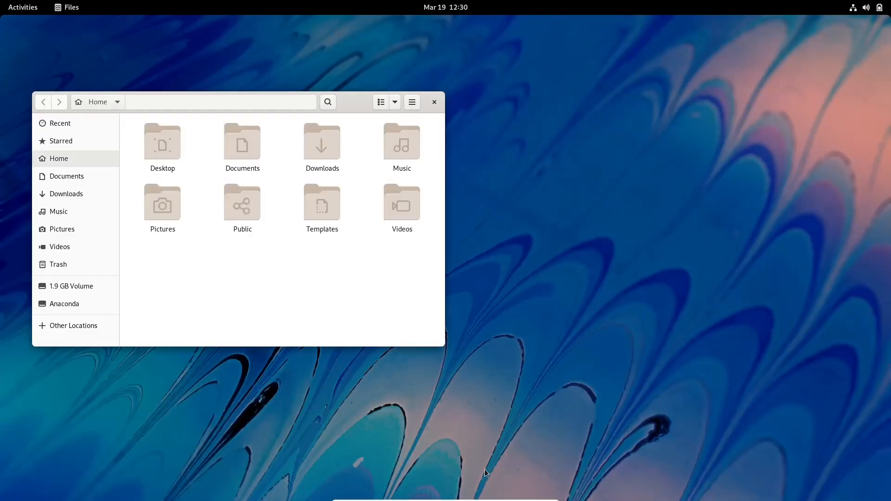
left_click_drag(227, 101, 496, 63)
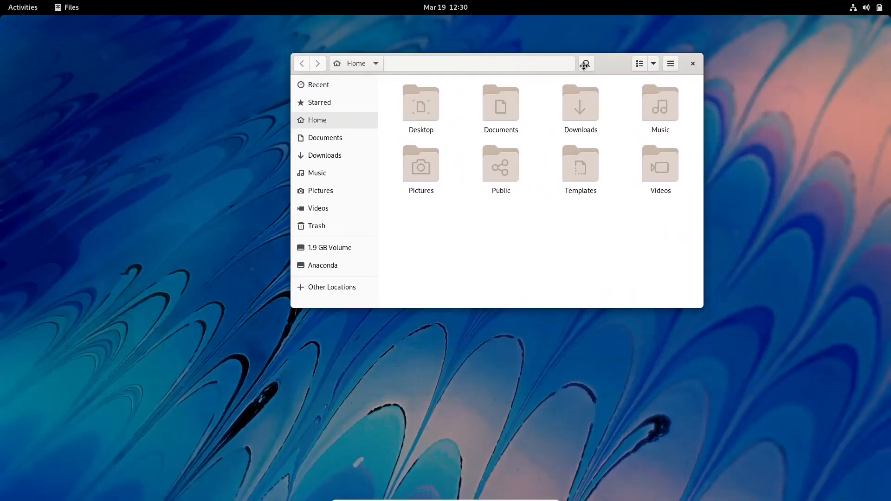
left_click_drag(494, 63, 322, 130)
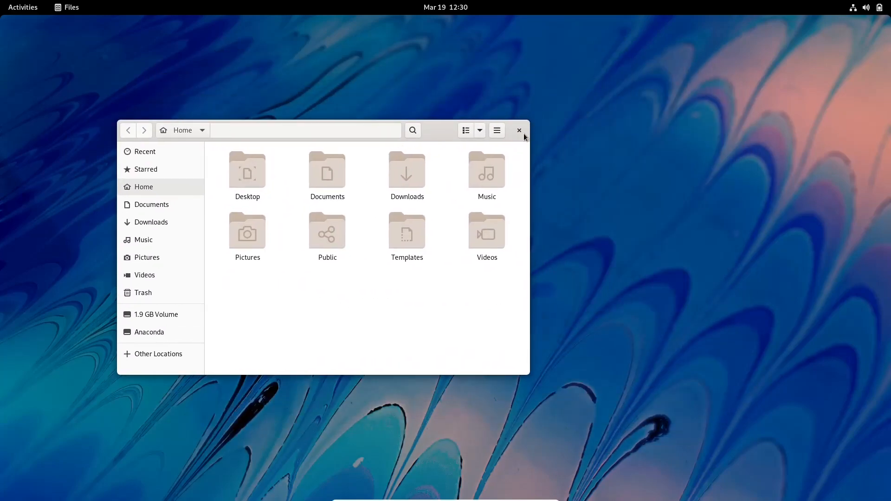
left_click(518, 130)
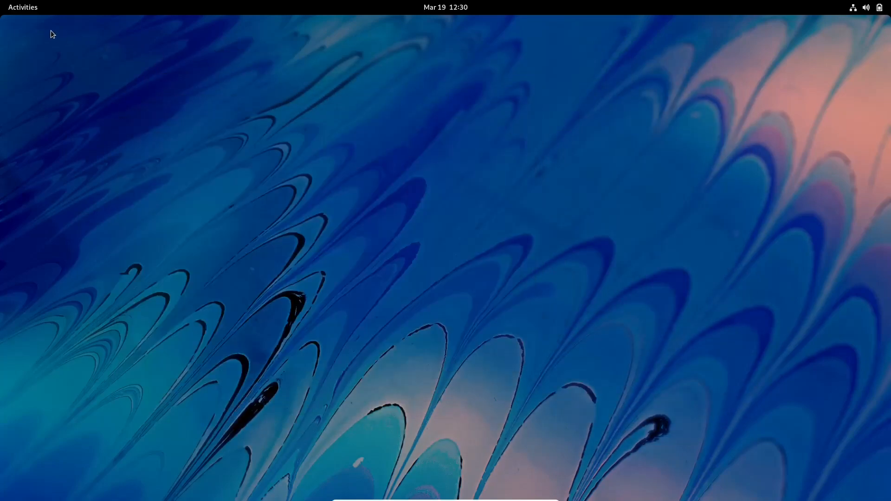
left_click(22, 7)
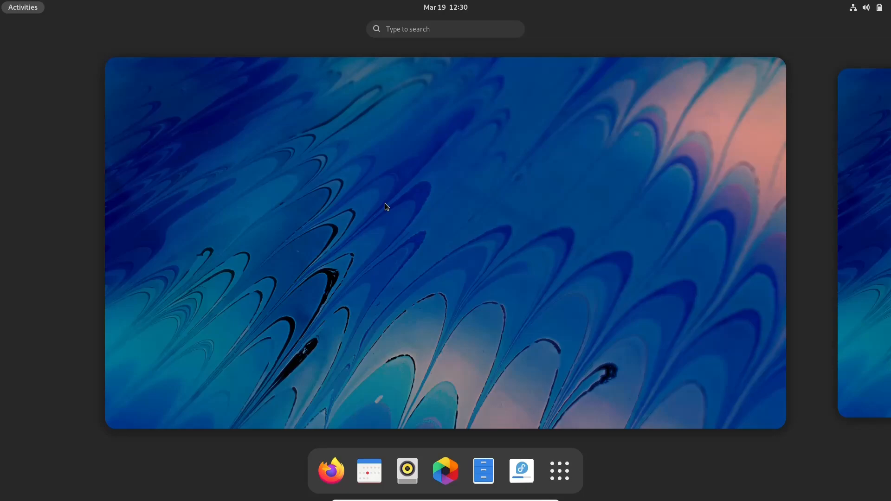
mouse_move(364, 183)
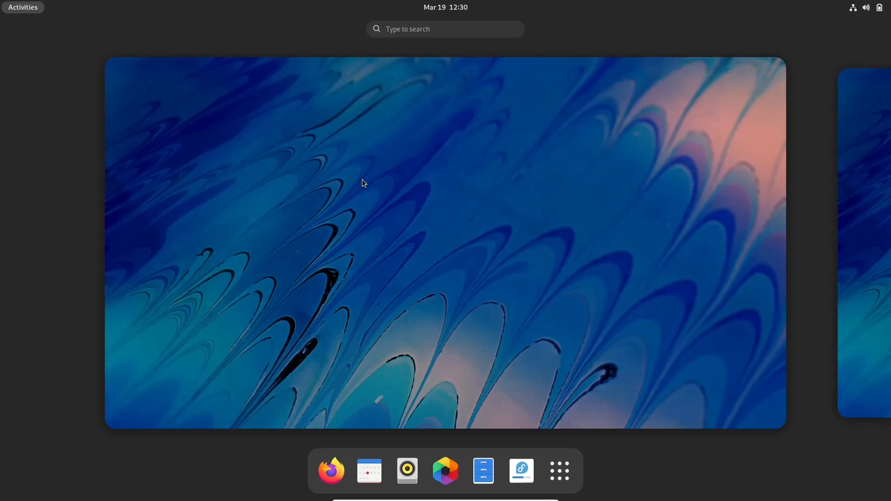
mouse_move(559, 471)
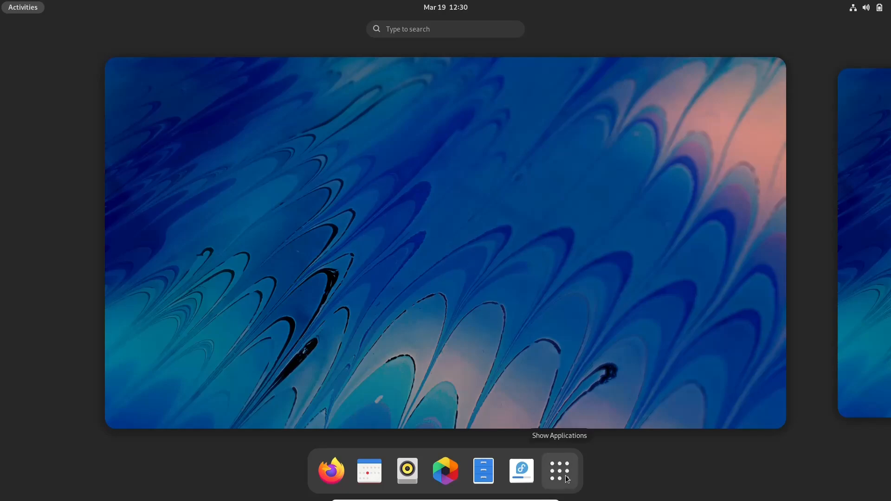
left_click(558, 470)
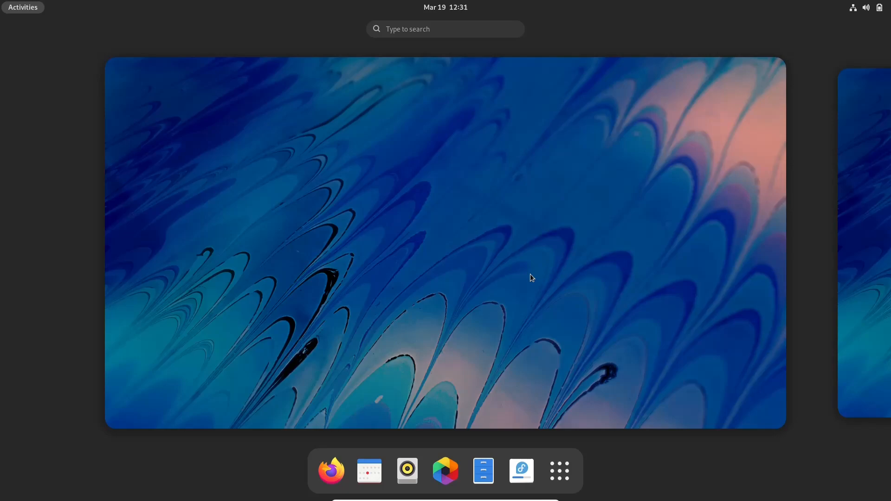
left_click(558, 470)
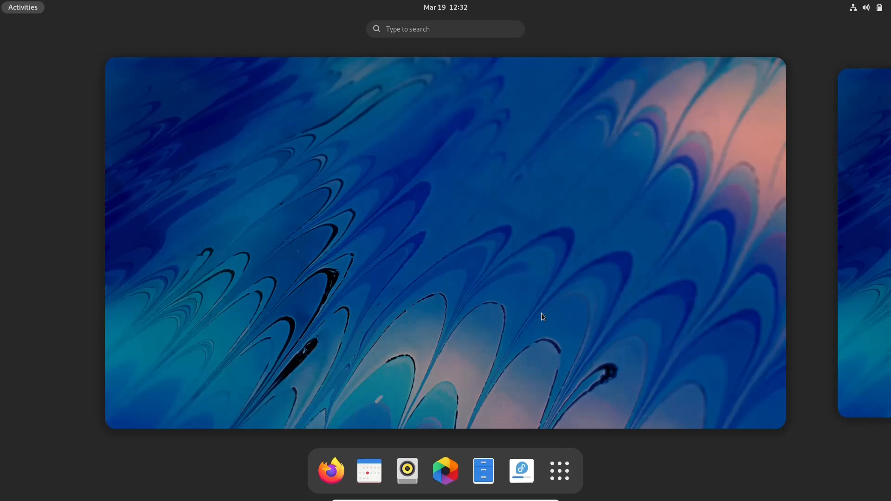
mouse_move(539, 315)
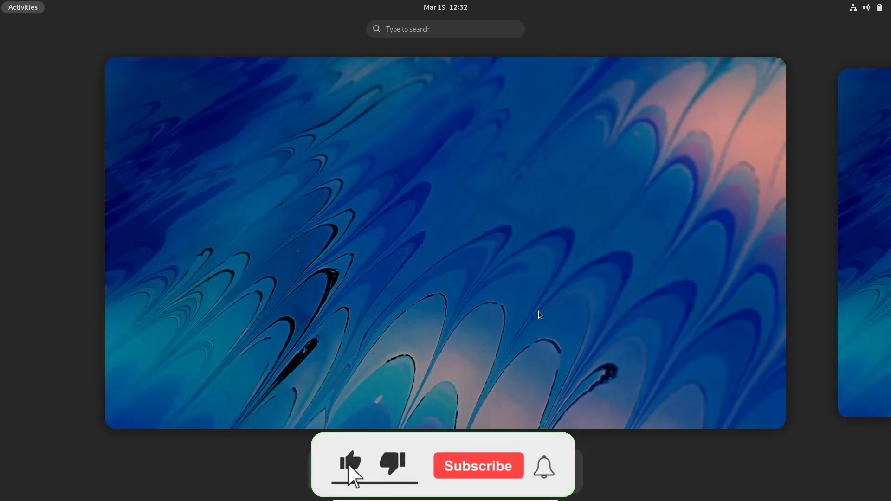
left_click(349, 465)
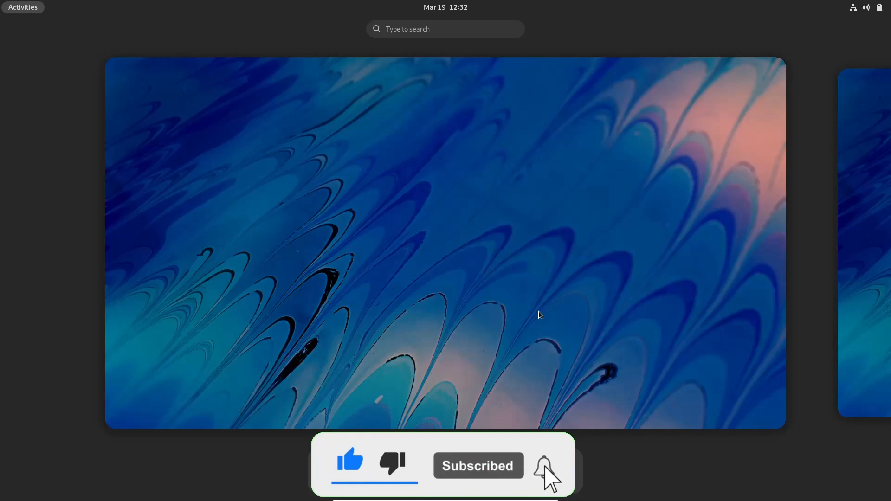